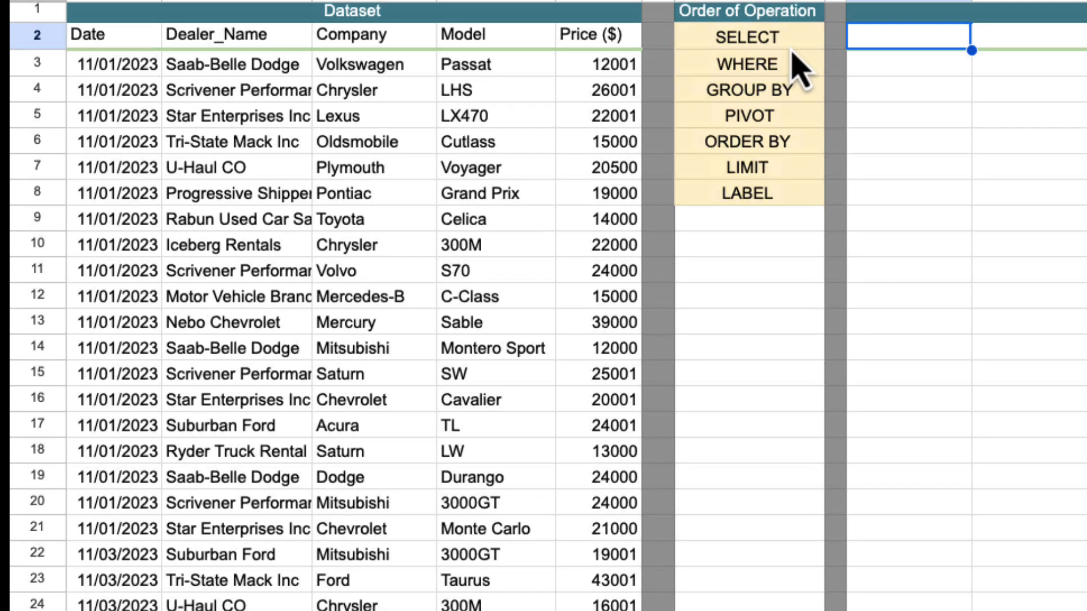
Enter =query(A:E) in I2 so the full car-sales dataset is returned.
click(747, 87)
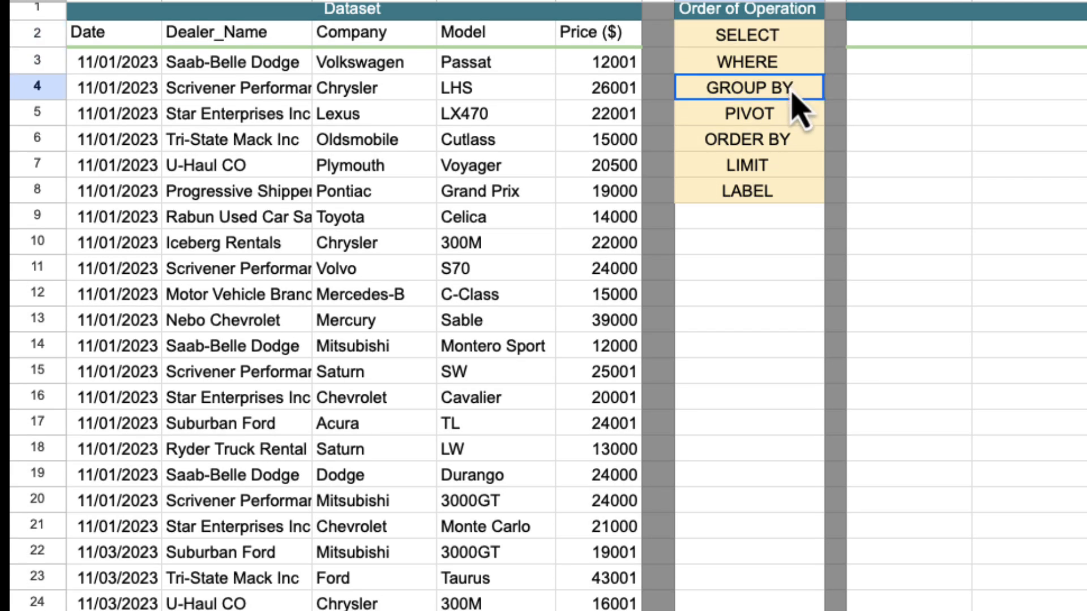
click(747, 139)
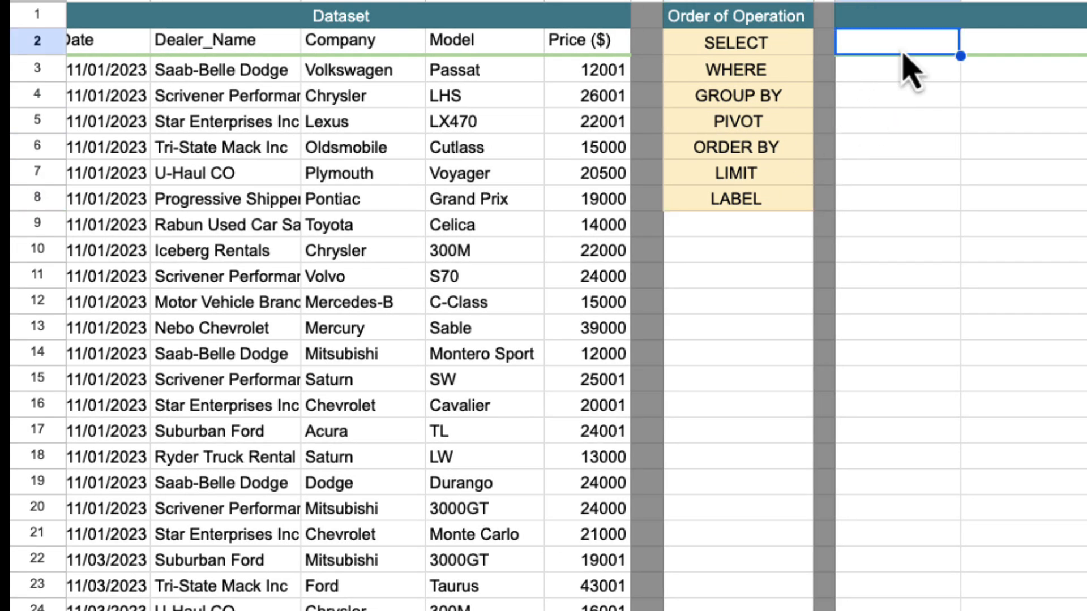
text(=query)
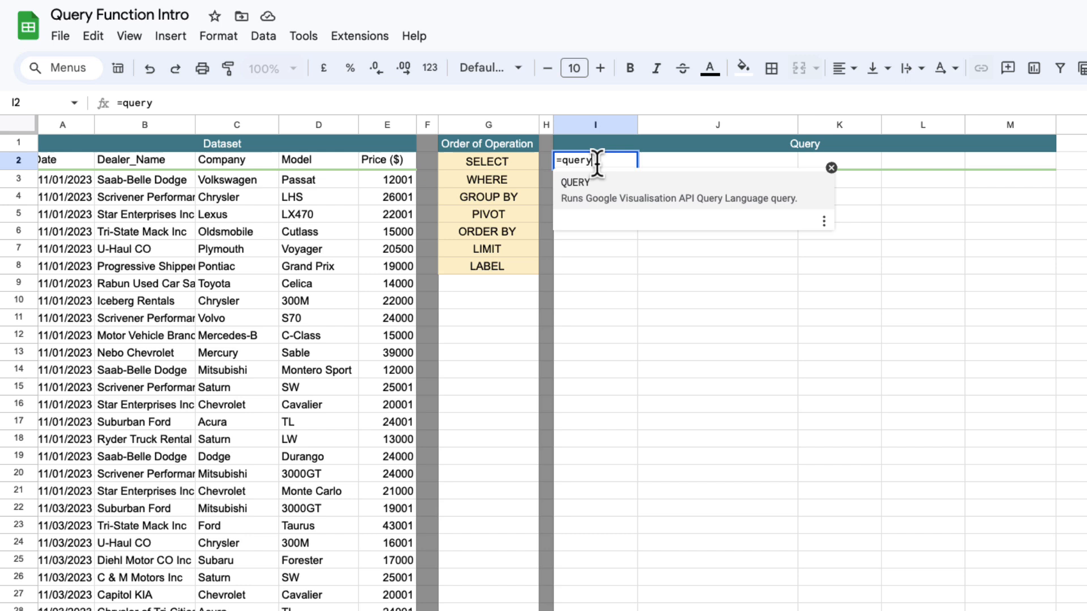
text(()
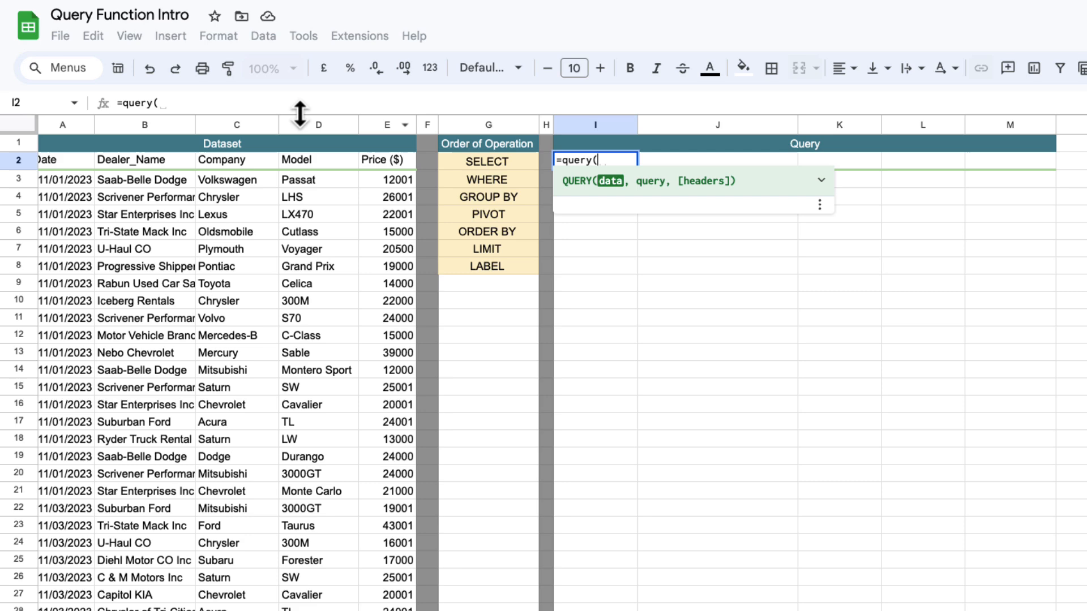
click(68, 124)
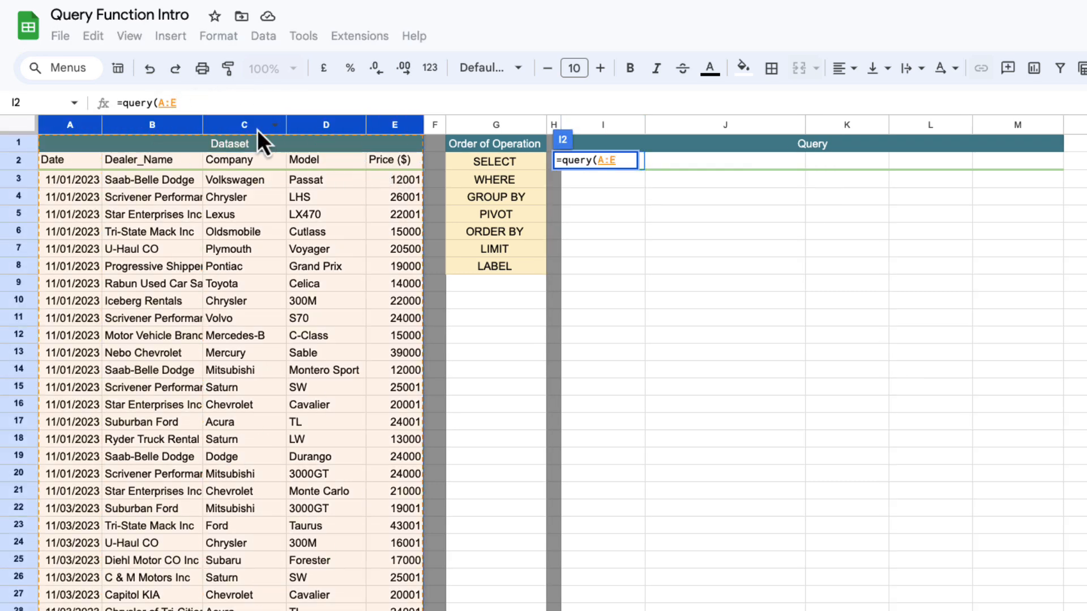
key(enter)
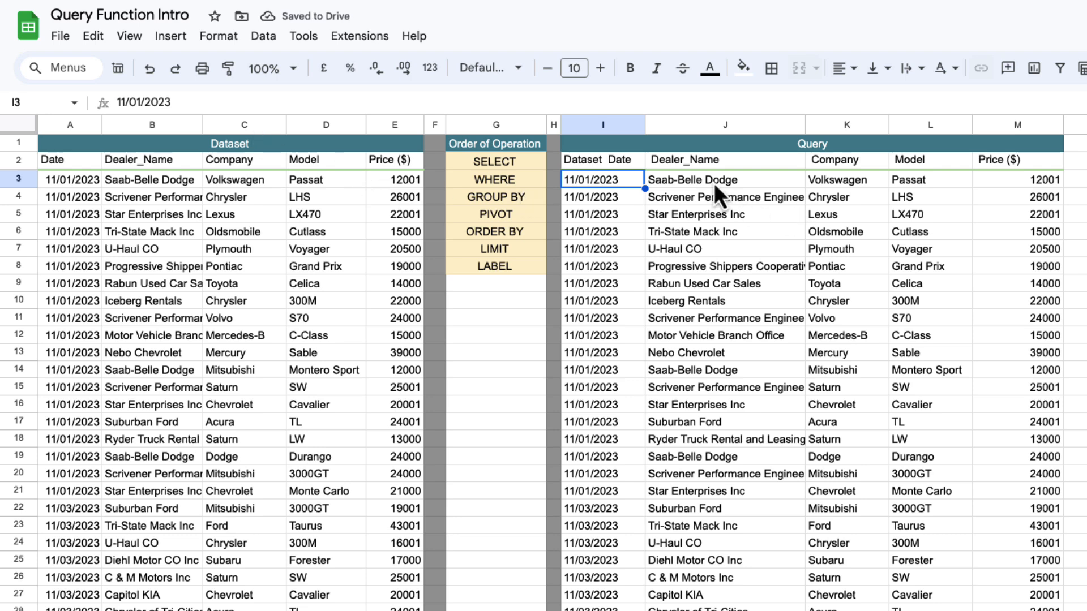
mouse_move(710, 222)
text(=query(A:E,)
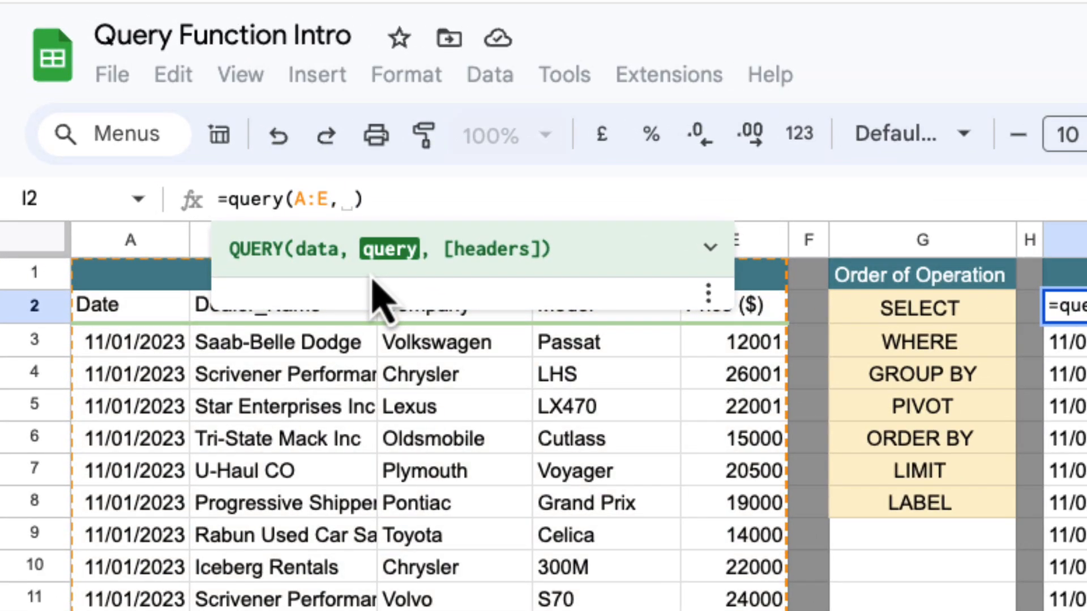
Add "Select B,C,E" so the query returns only Dealer_Name, Company and Price.
text("")
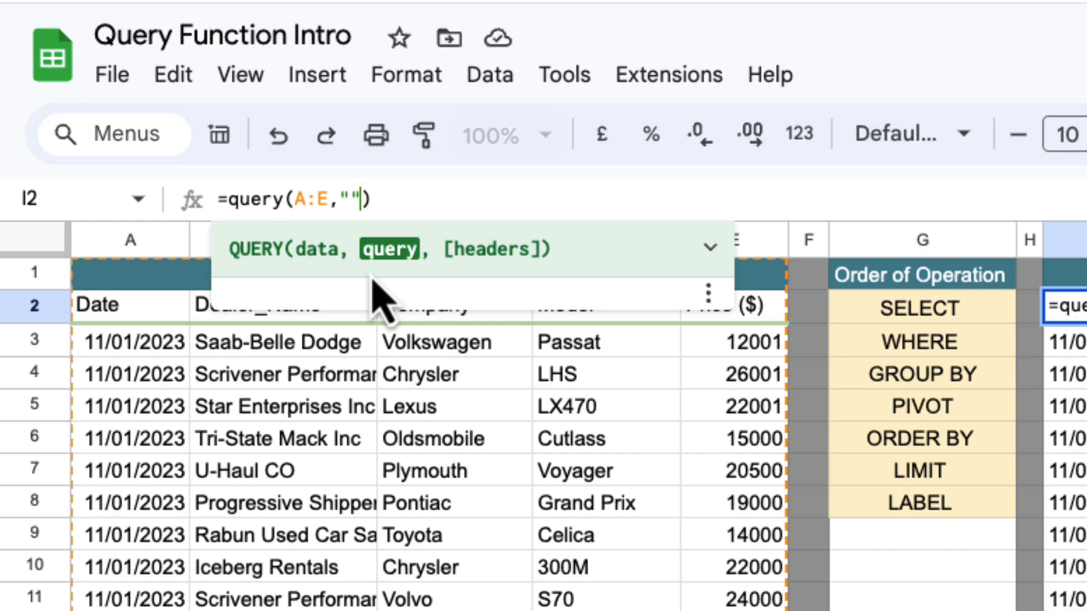
text(Select B,)
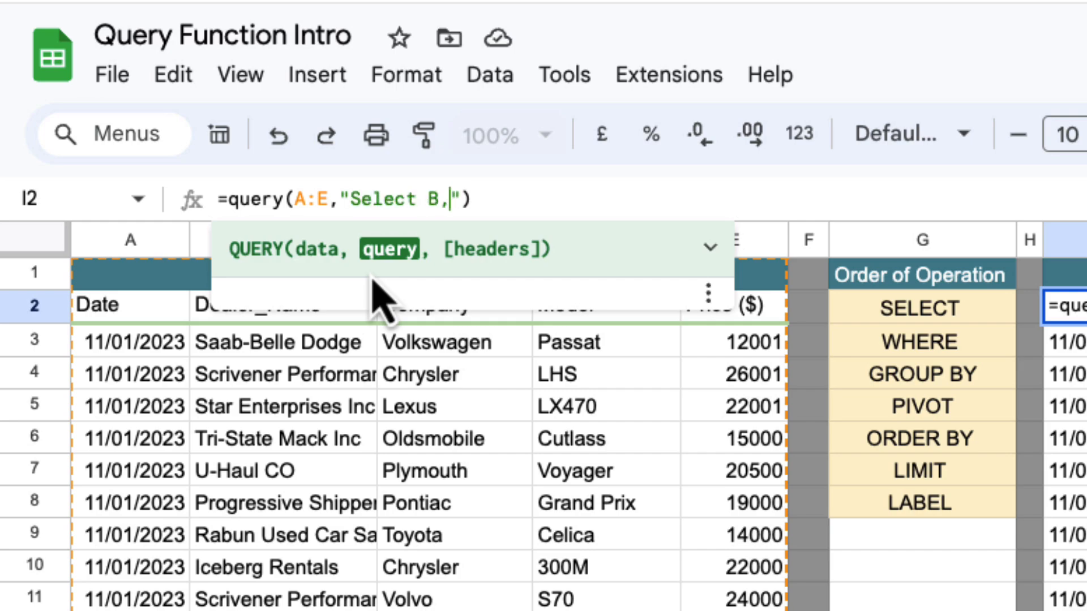
text(C,E)
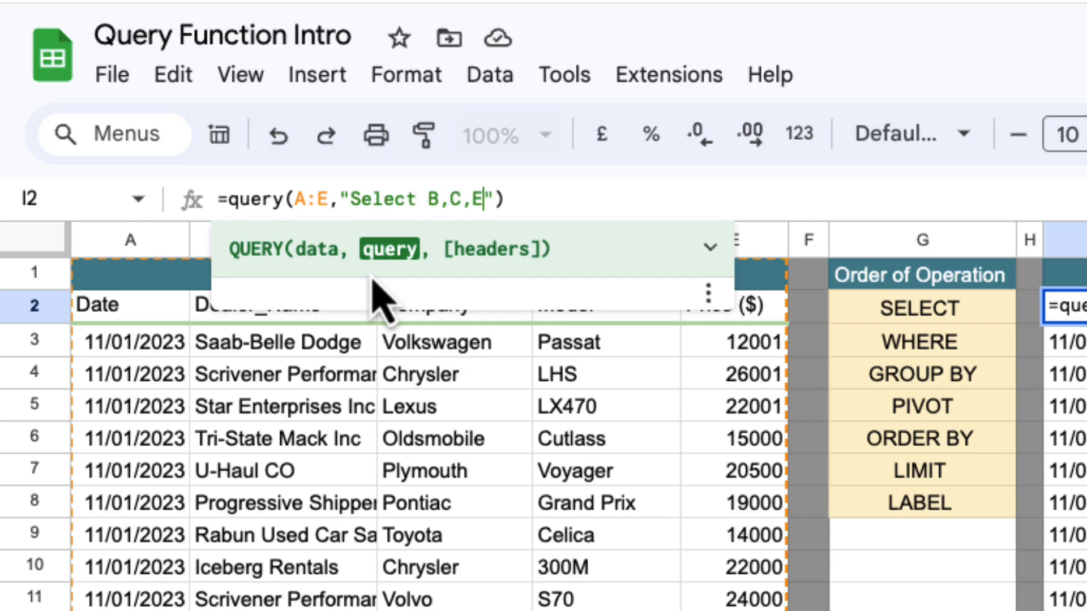
key(Enter)
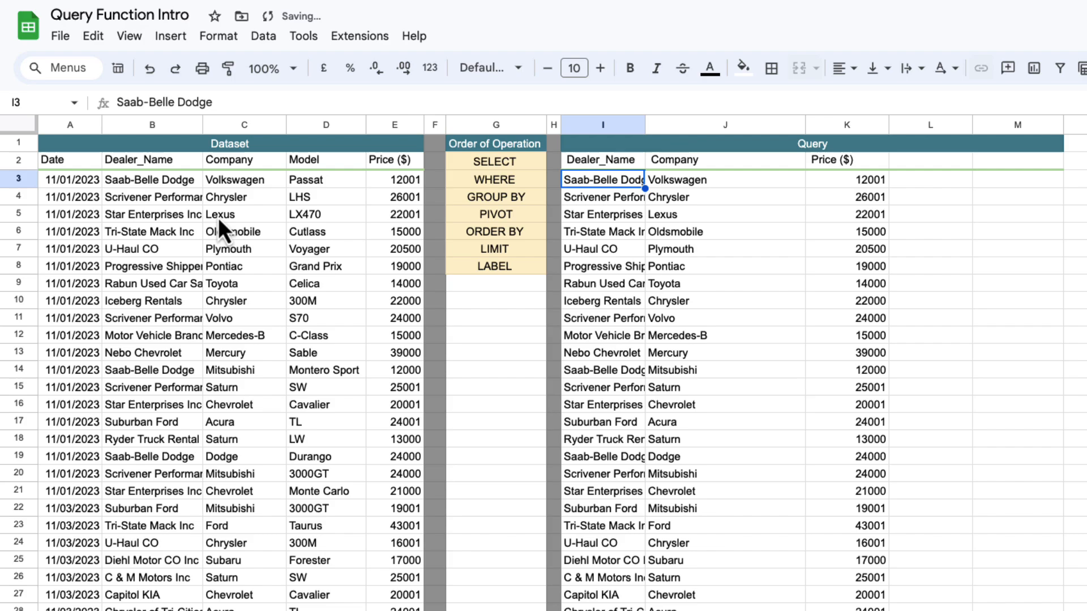
click(243, 125)
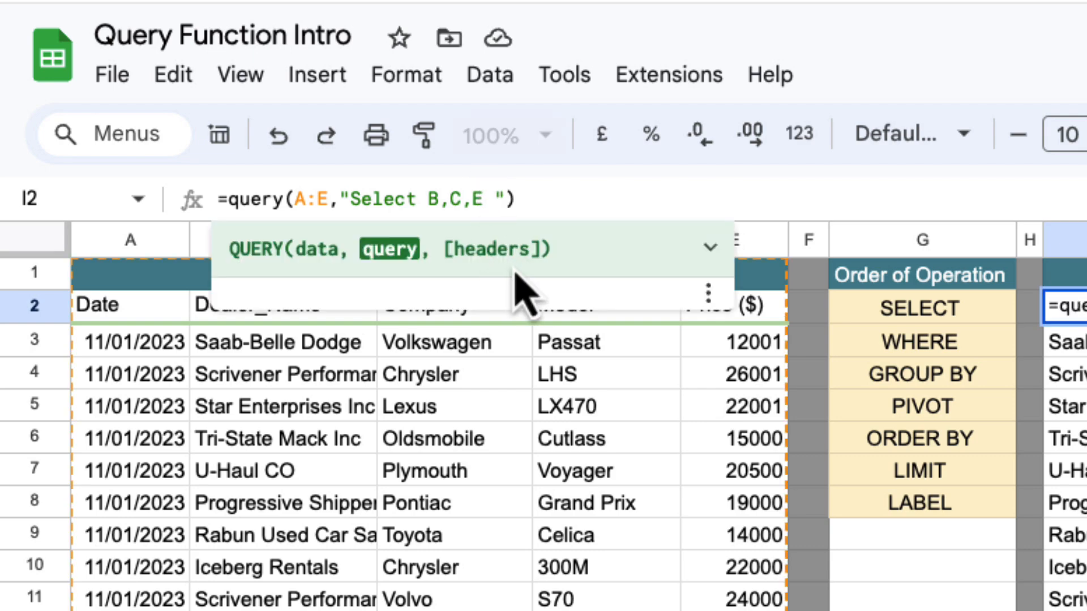
Select B,C,D,E ordered by E descending and limited to the top five sales.
text(order by)
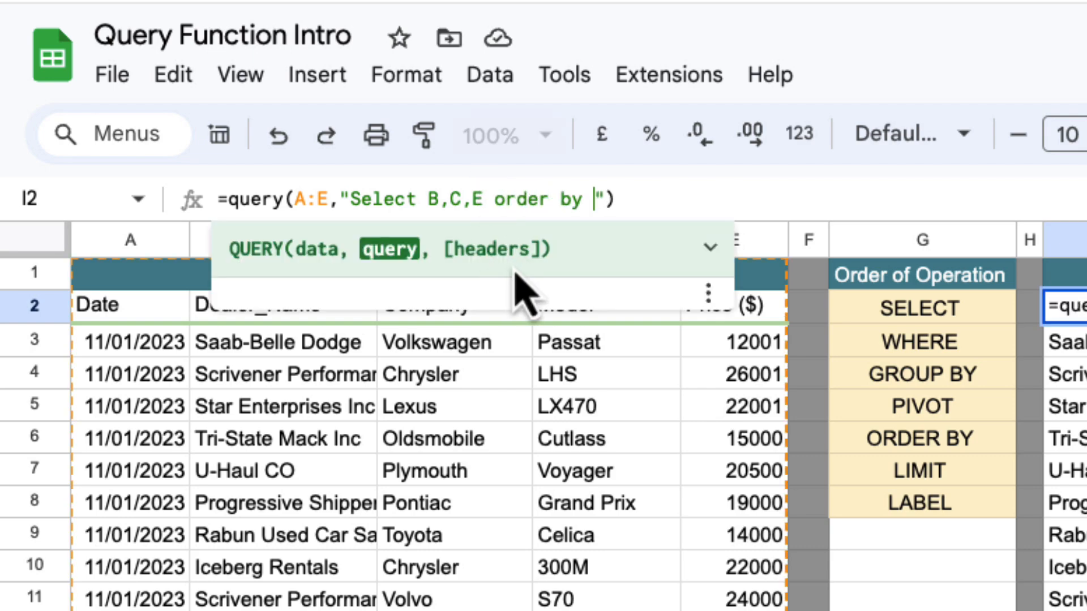
text(E)
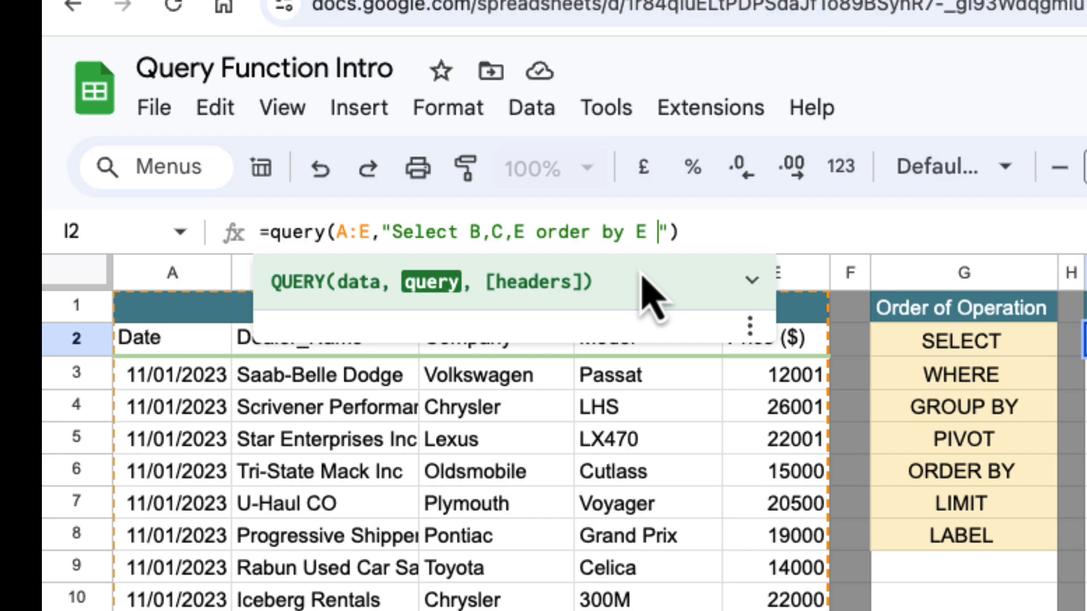
text(desc)
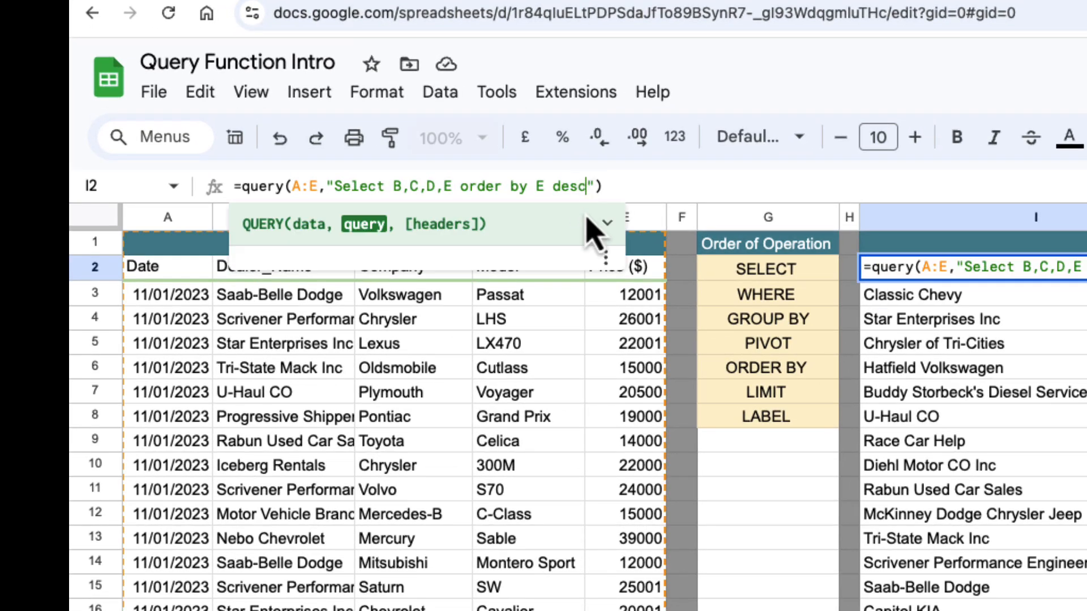
text(limi)
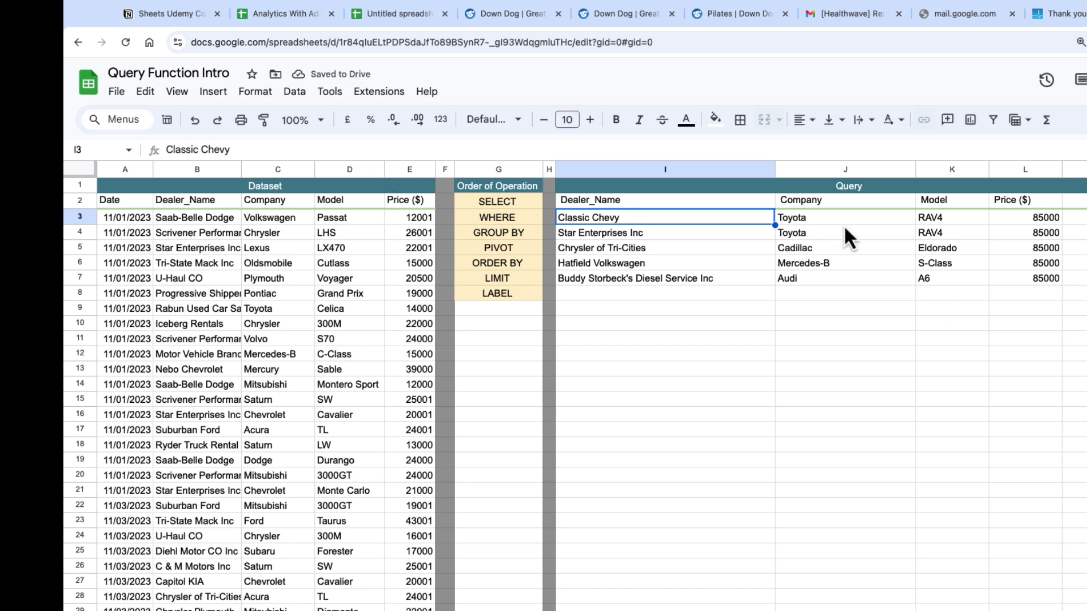
Rewrite the query to select B,C,D,SUM(E) where C = 'Audi'.
click(1025, 217)
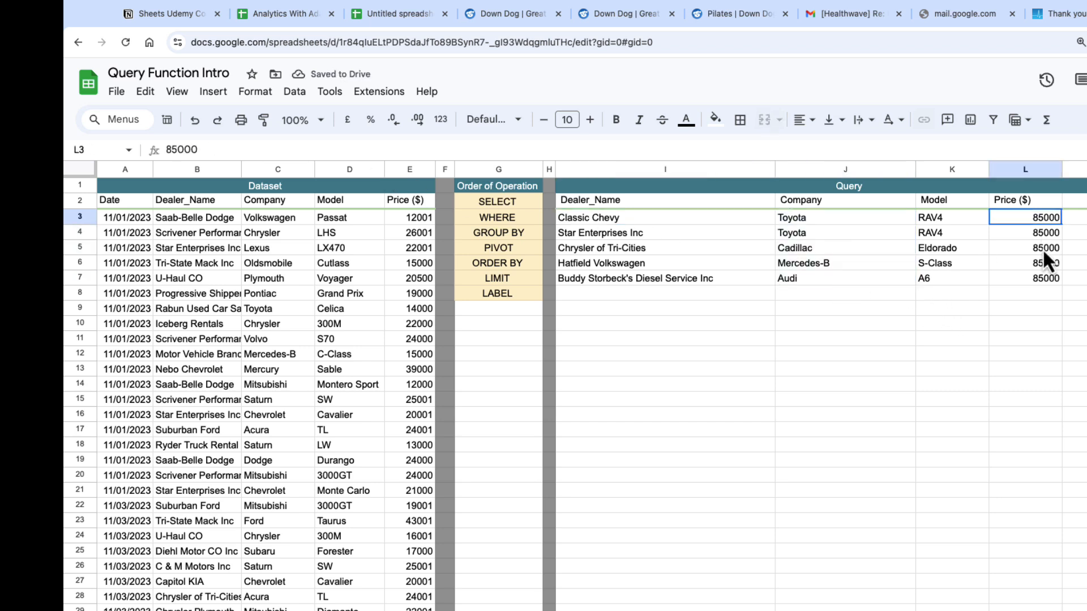
click(844, 278)
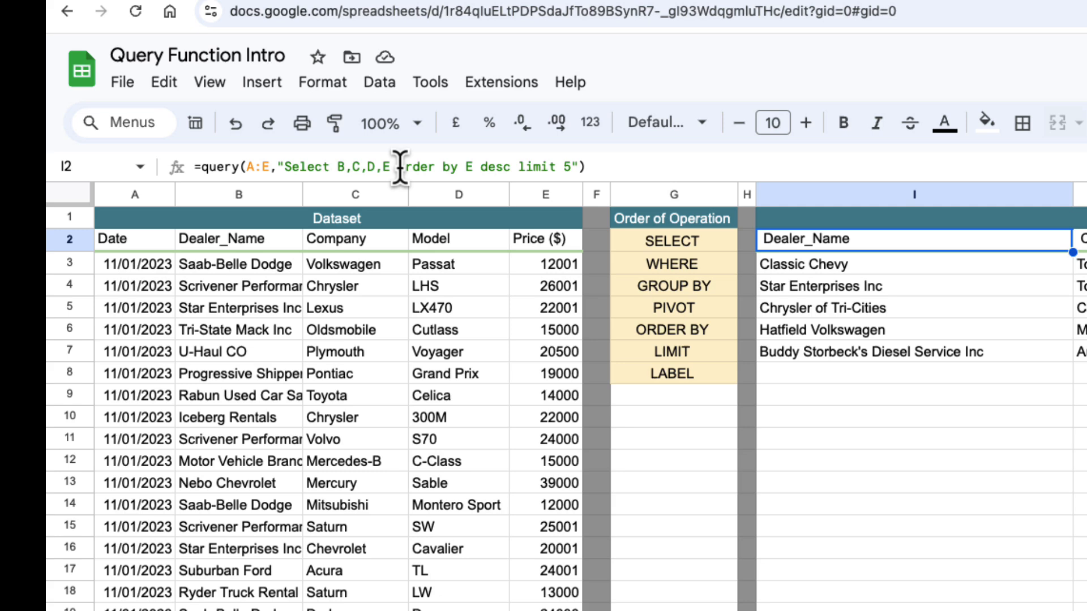
text(where)
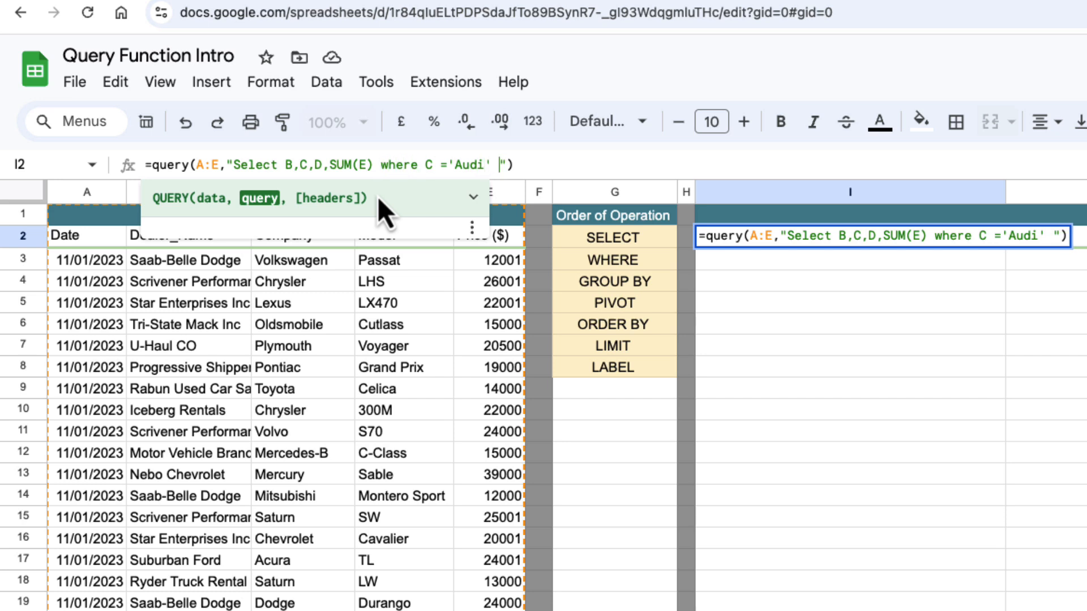
Append GROUP BY B,C,D so Audi sales are summed per dealer and model.
text(GROUP B)
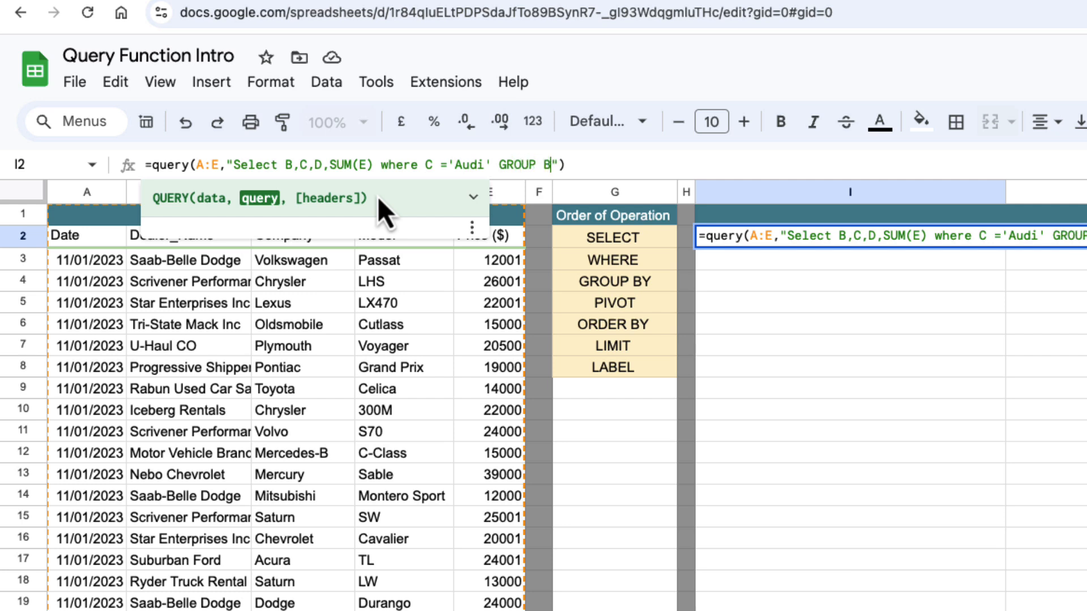
text(Y)
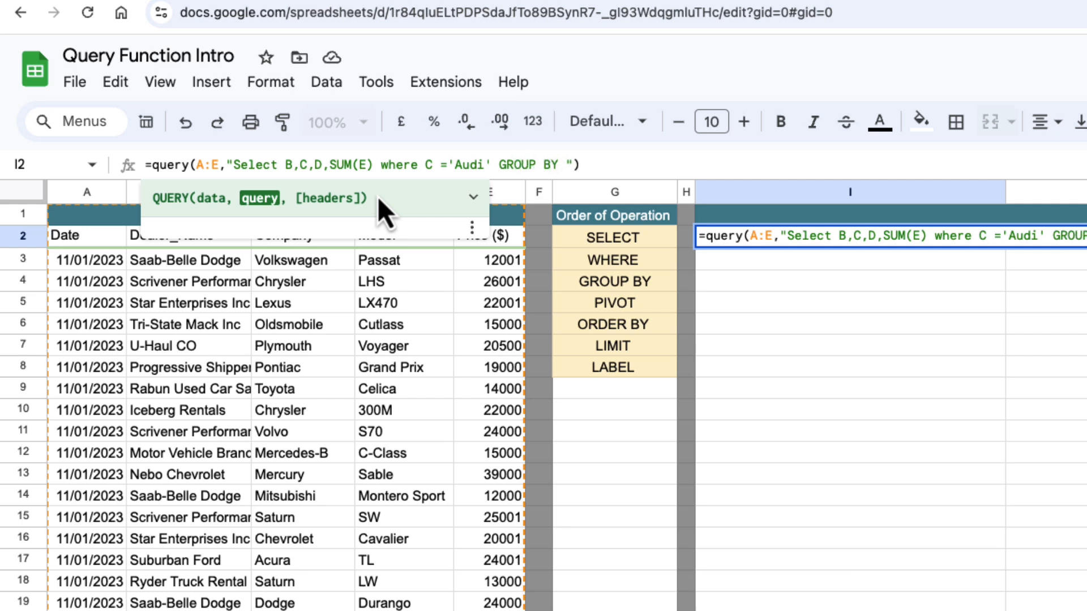
text(B, C, D)
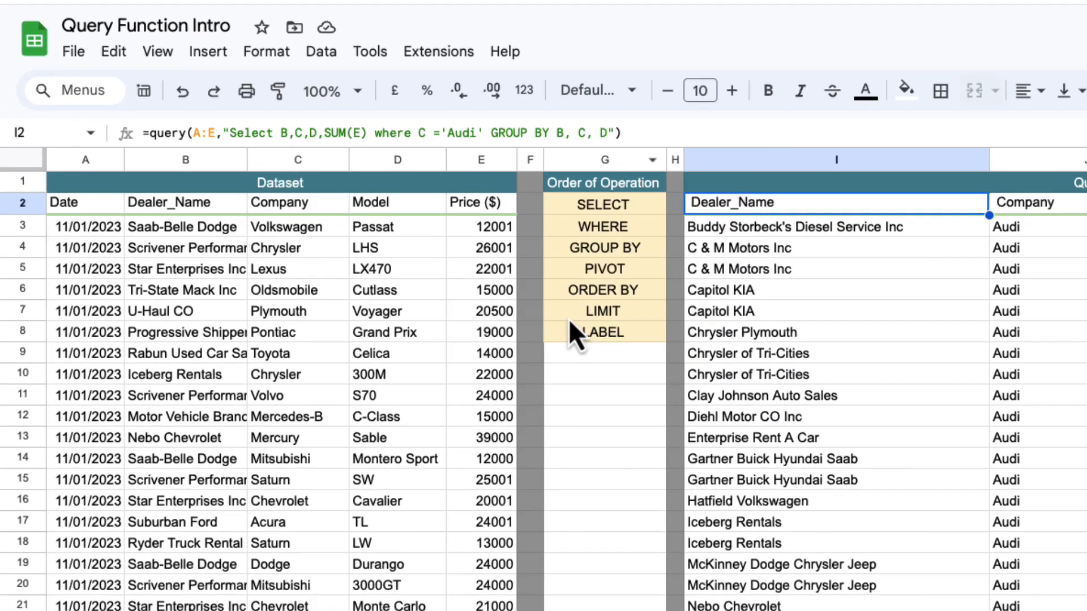
Add label SUM(E) 'Total Sales' to rename the summed price column.
text(label)
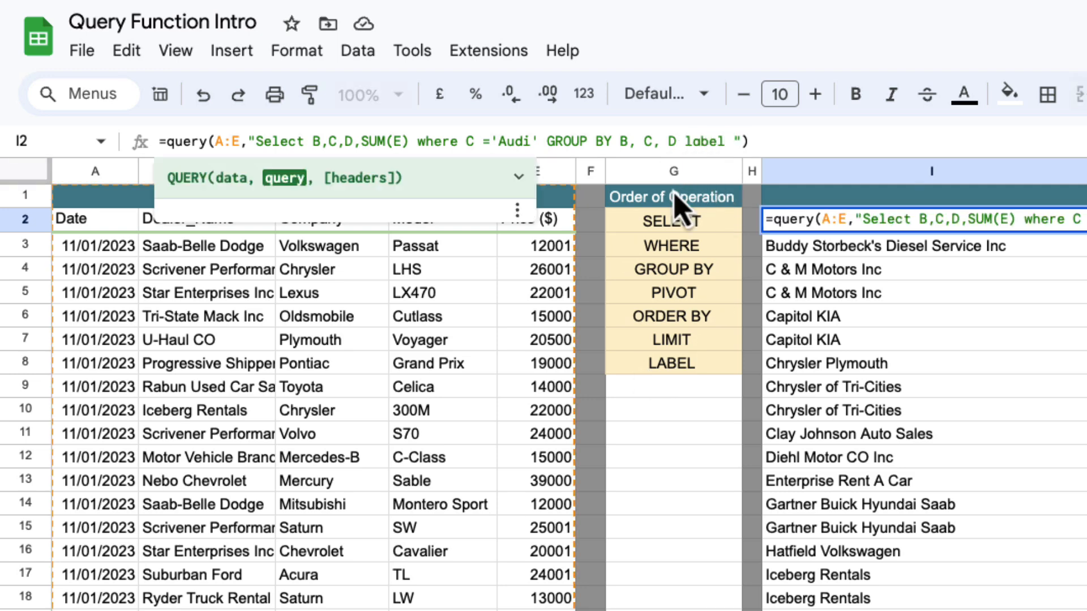
text(SUM(E))
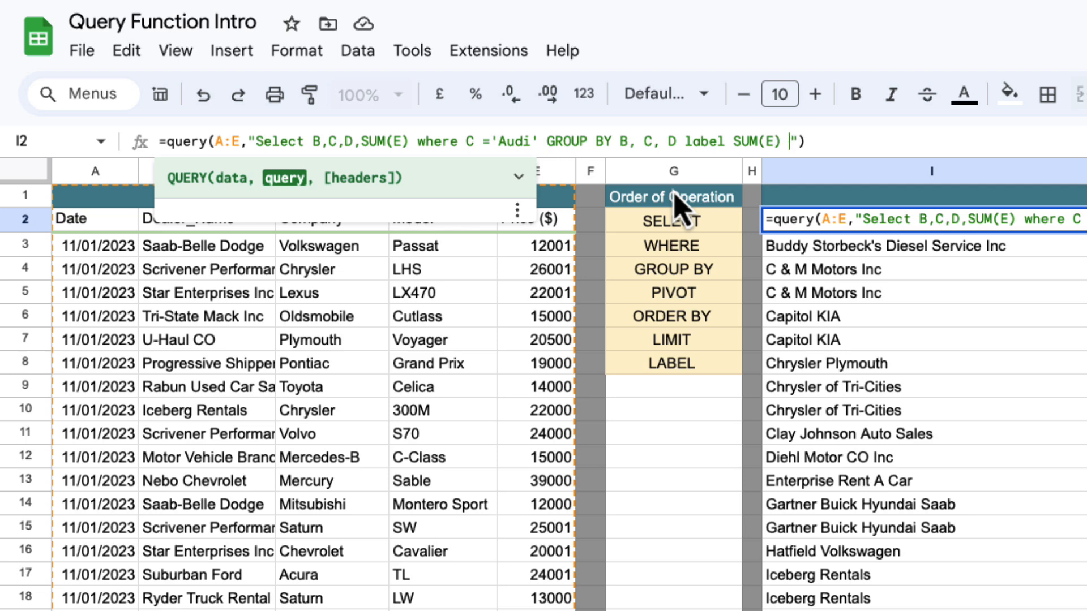
text('')
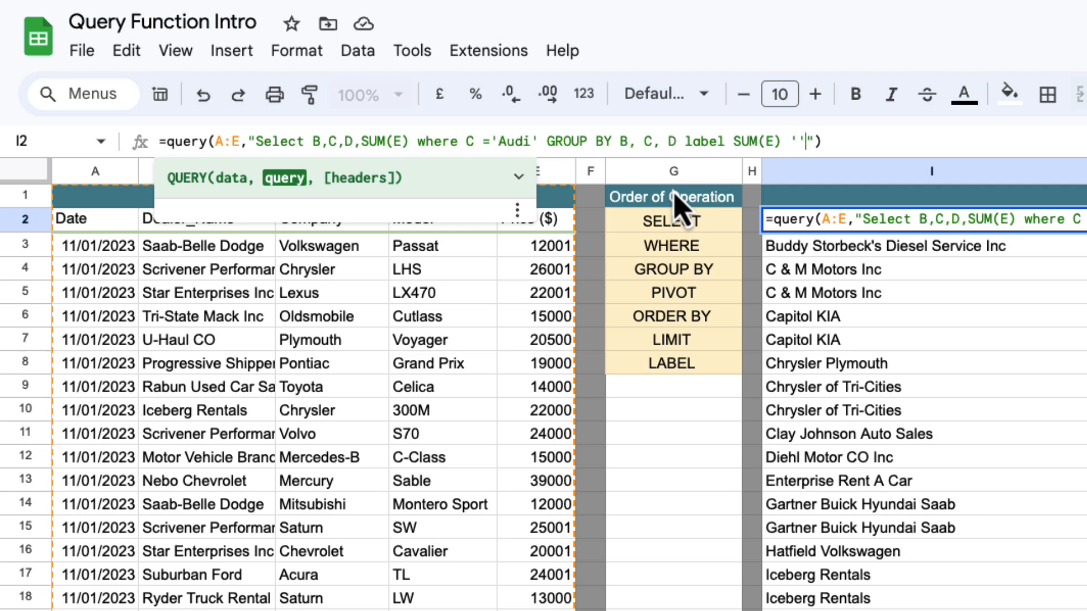
text(Total Sales)
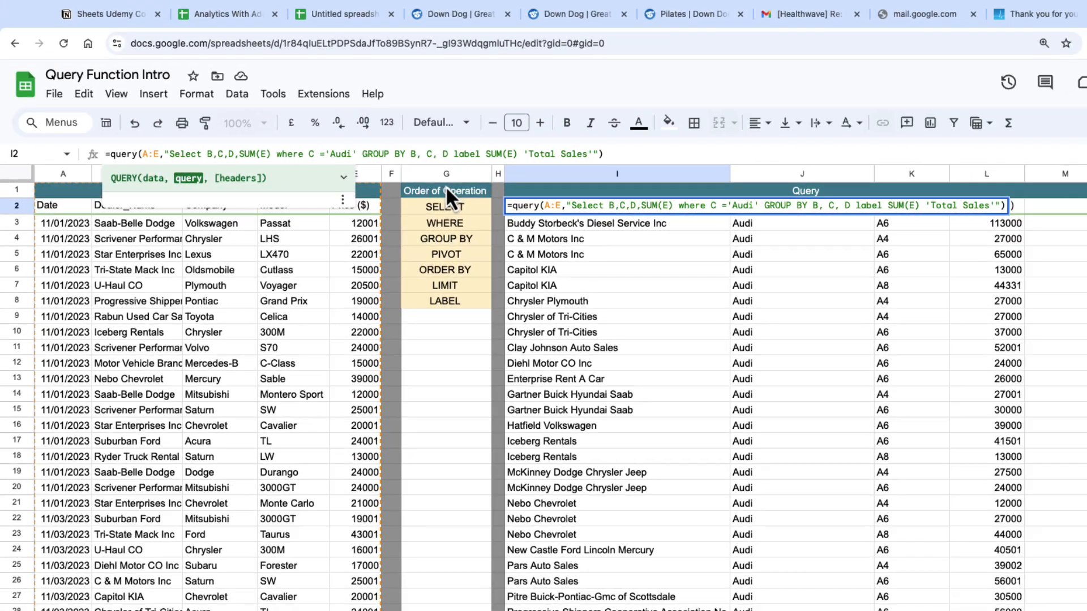
click(616, 222)
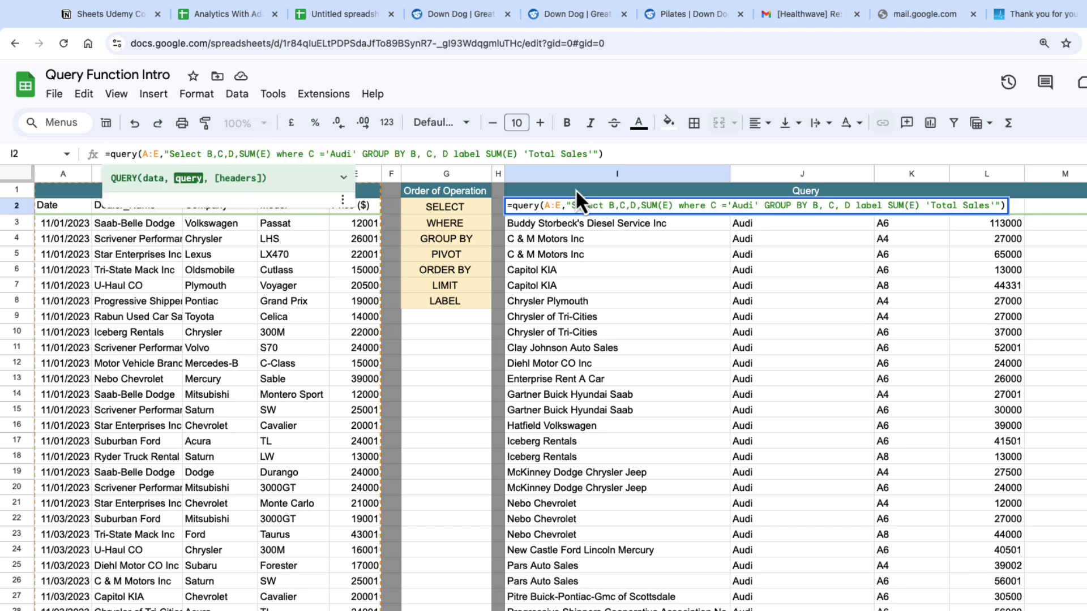
Add PIVOT C with label 'Make' so dealer totals spread across brand columns.
text(,)
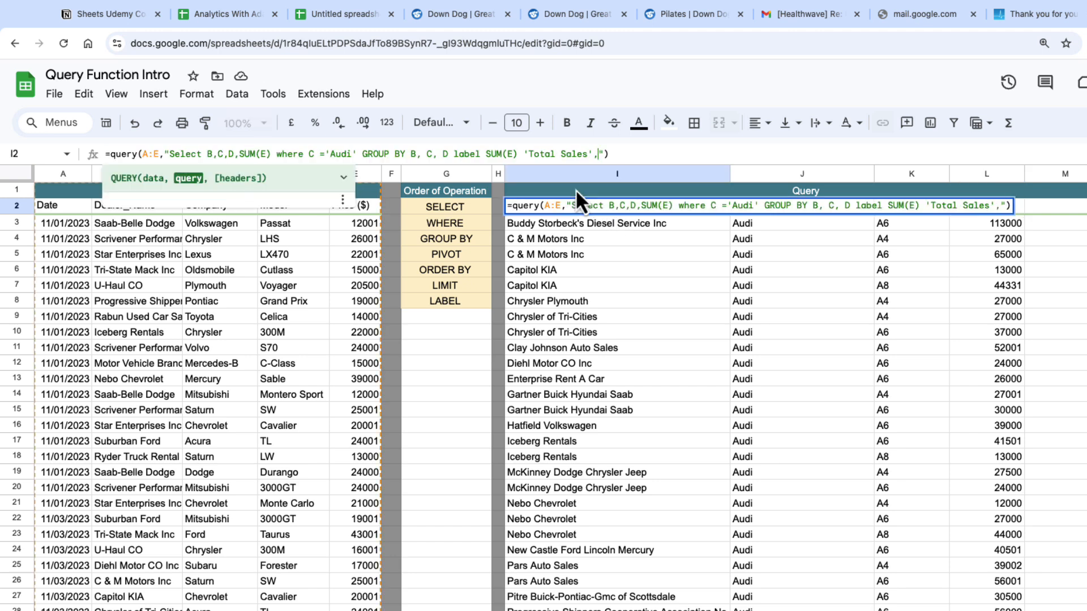
text(C)
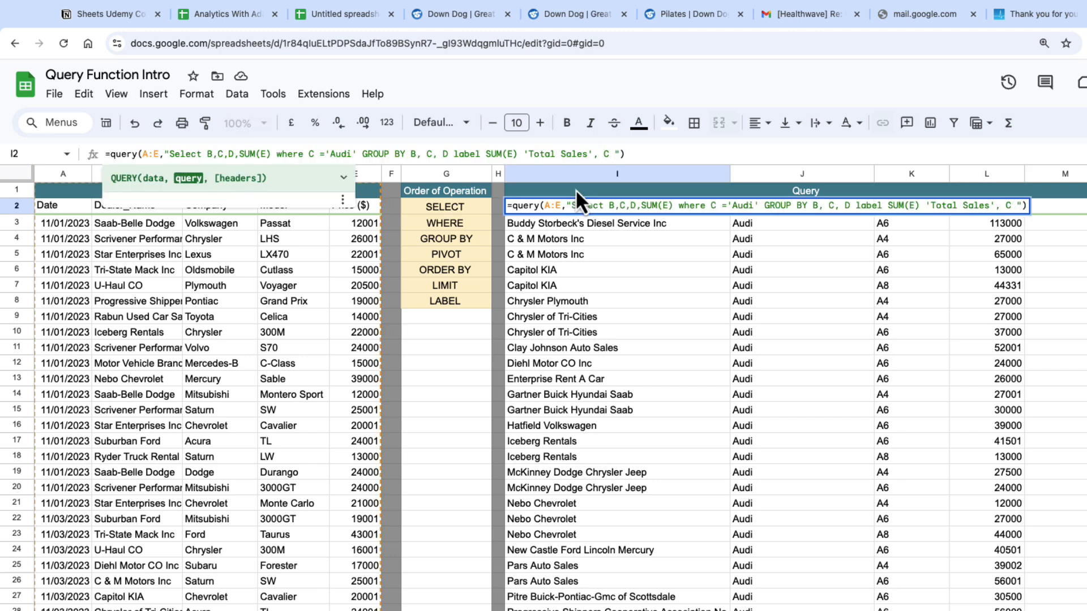
text('Make')
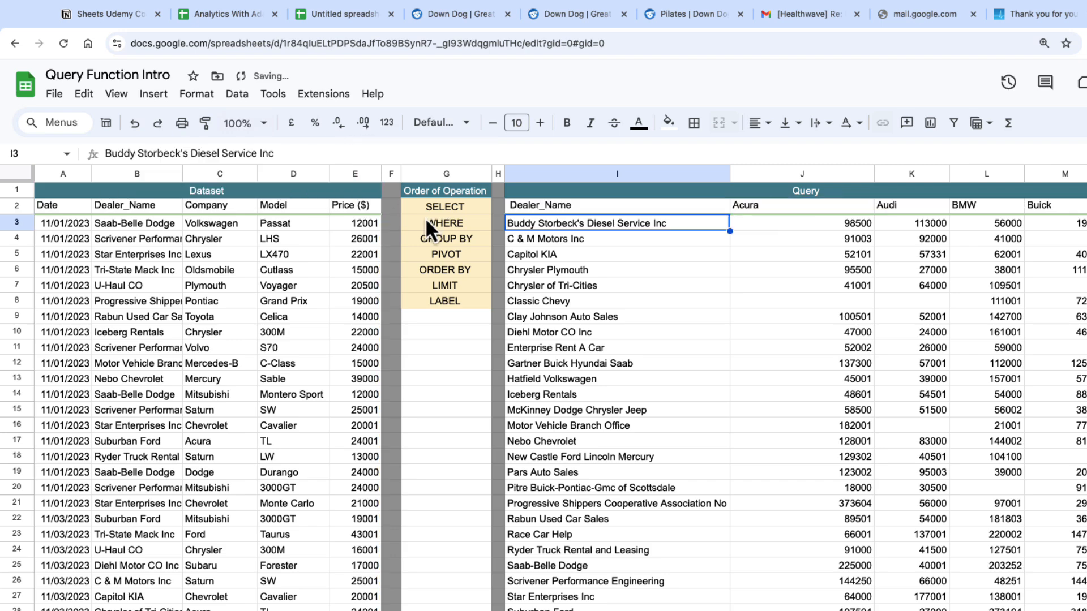
click(771, 222)
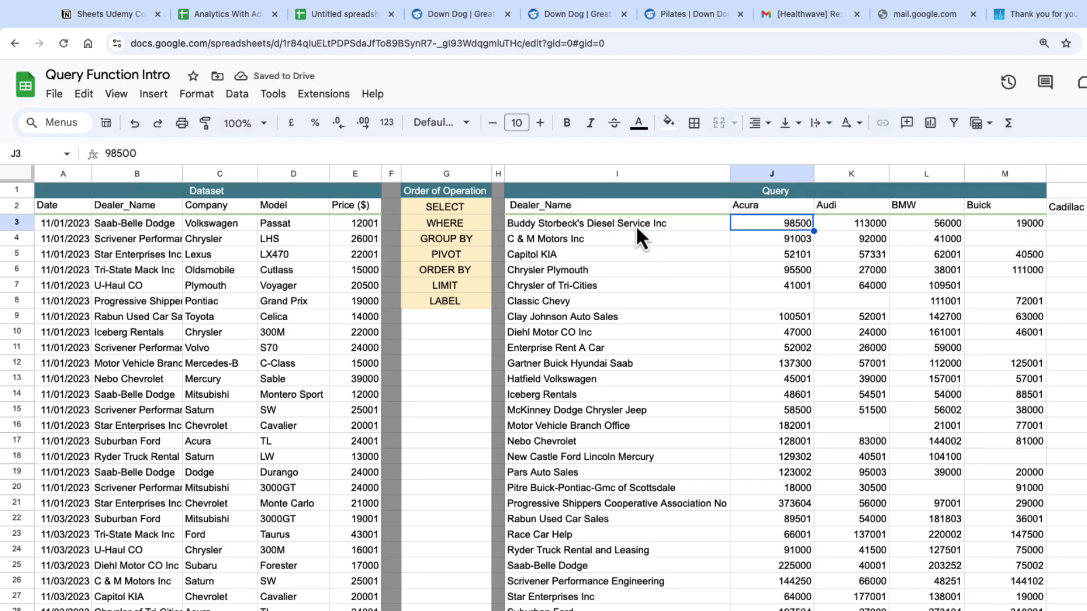
scroll(right, 3)
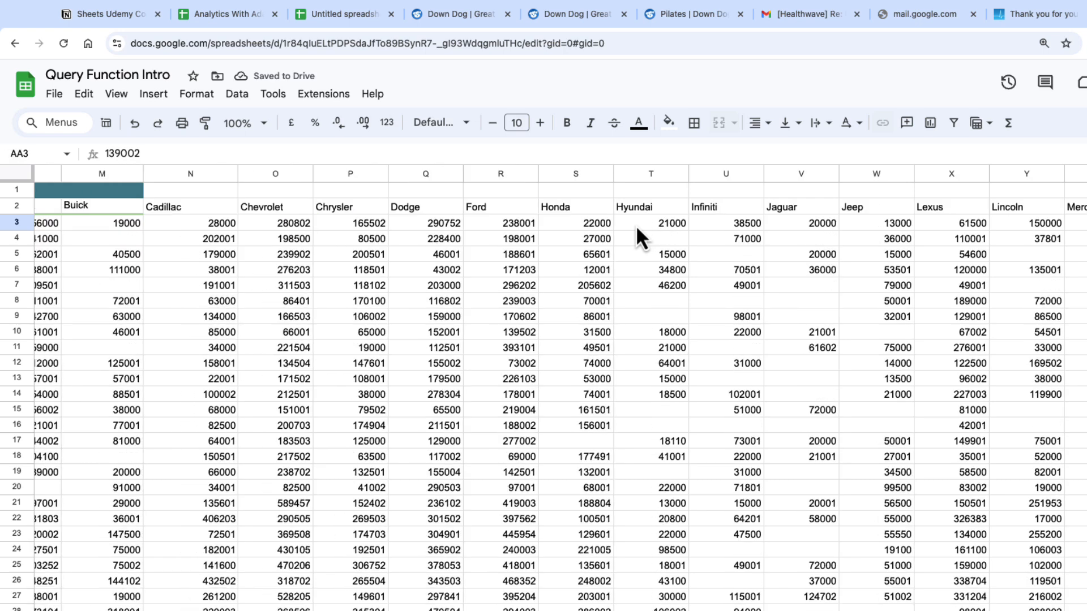